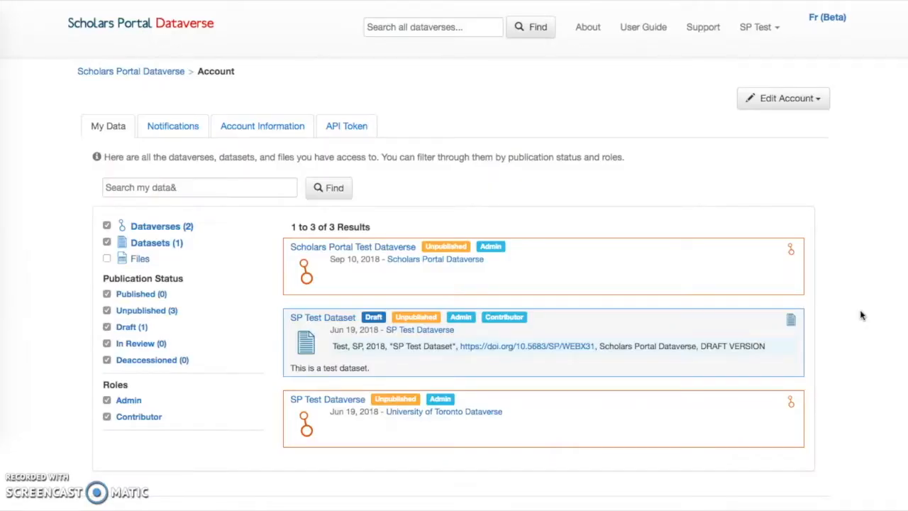
mouse_move(457, 214)
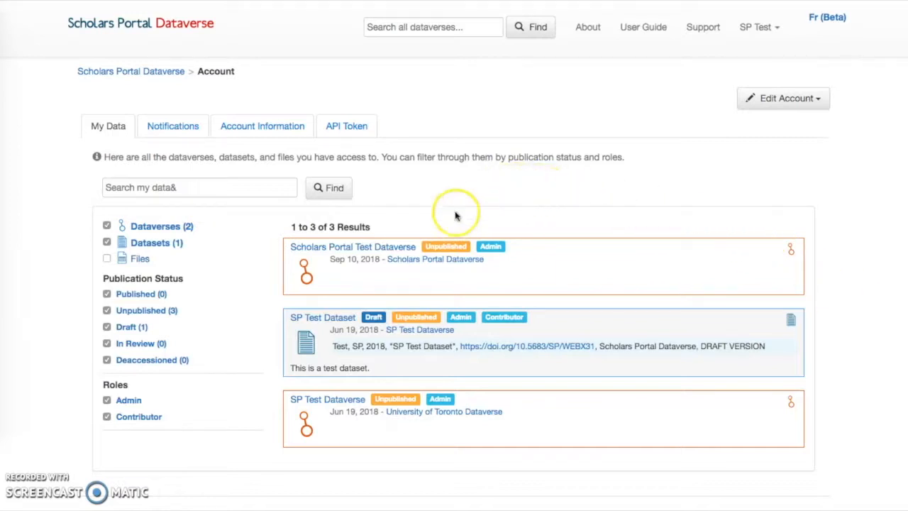
- Enter the Scholars Portal Test Dataverse and bring up its Add Data choices
click(352, 247)
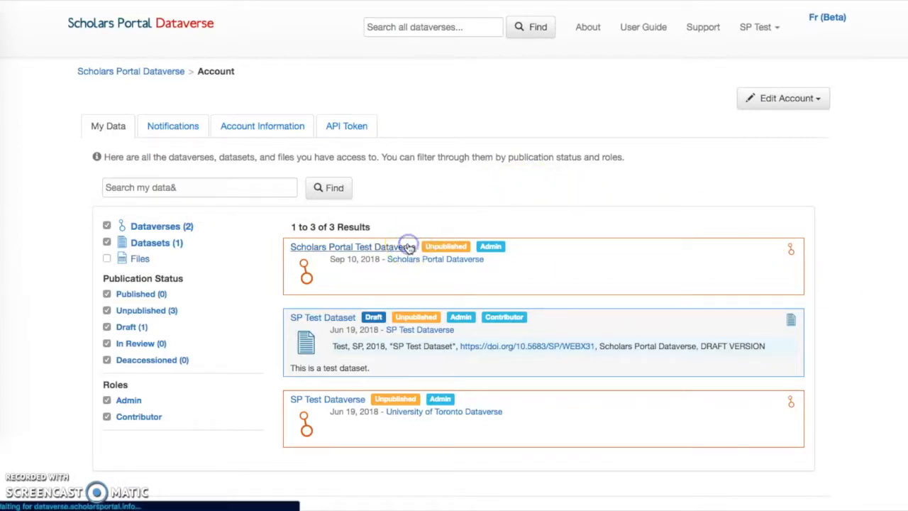
click(350, 247)
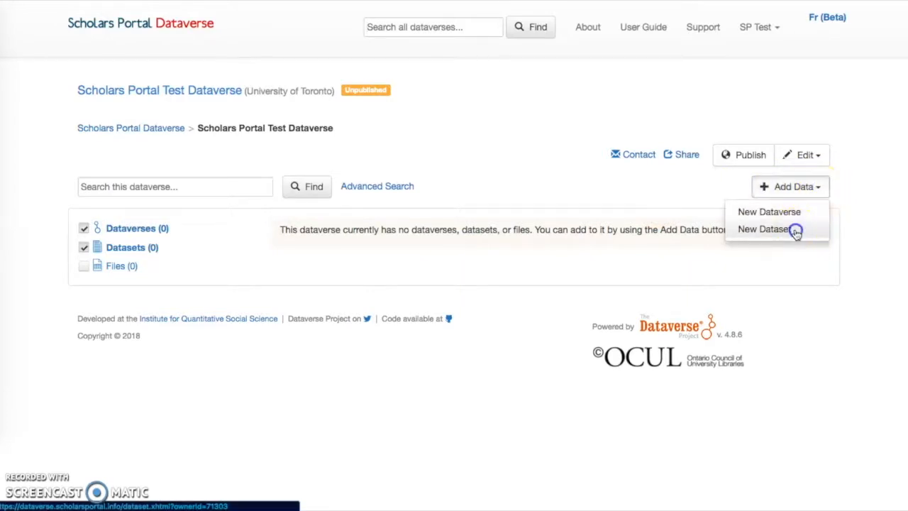
- Begin a new dataset titled 'Sample Tabular Data' with author Scholars Portal
click(765, 228)
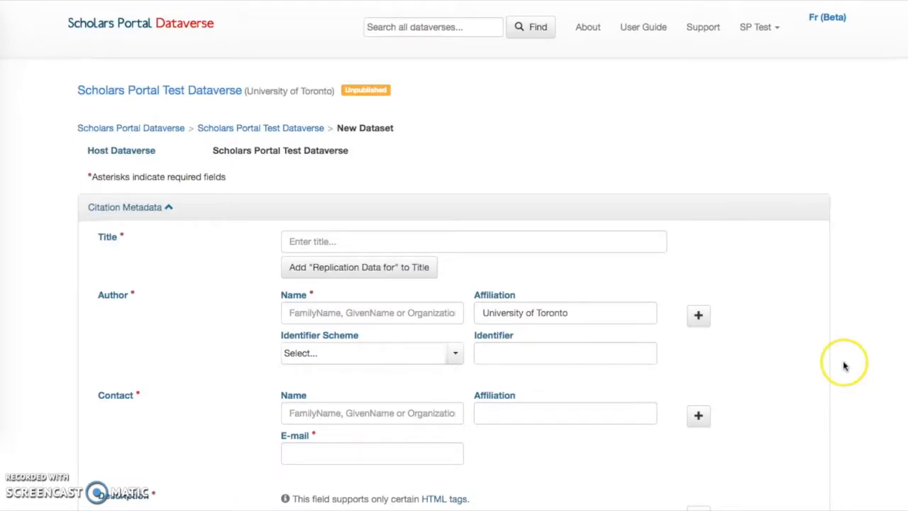
text(Sample Tabular Data)
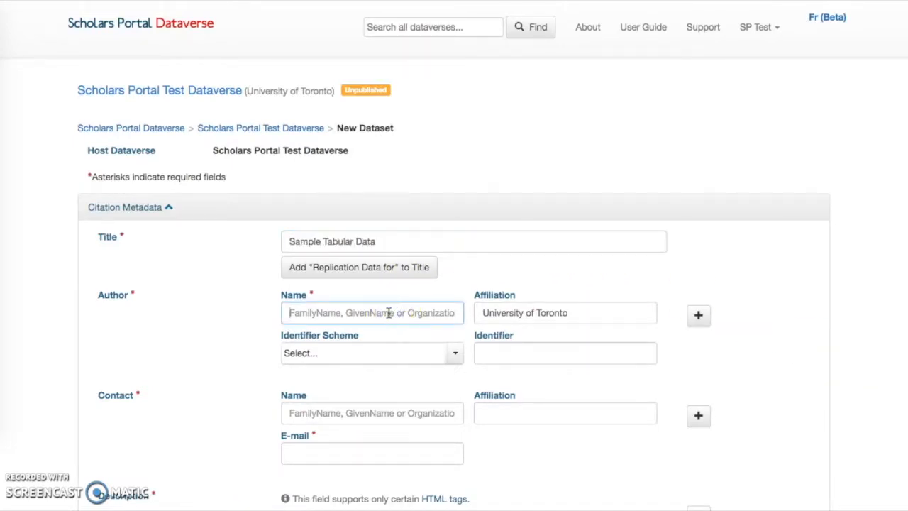
text(Scholars Portal)
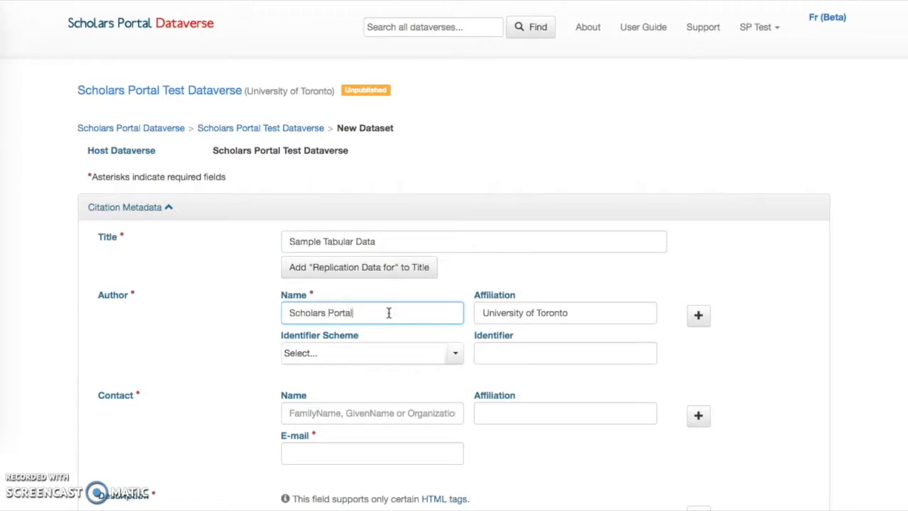
scroll(down, 3)
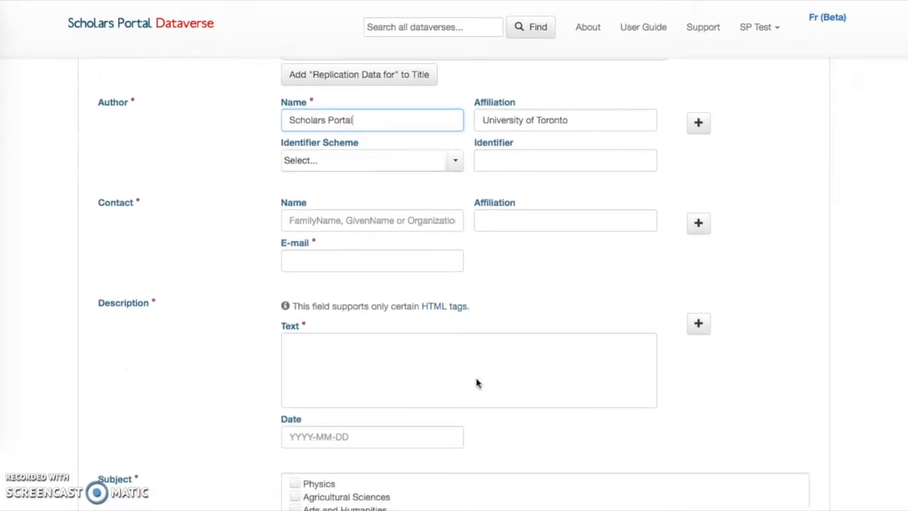
click(371, 220)
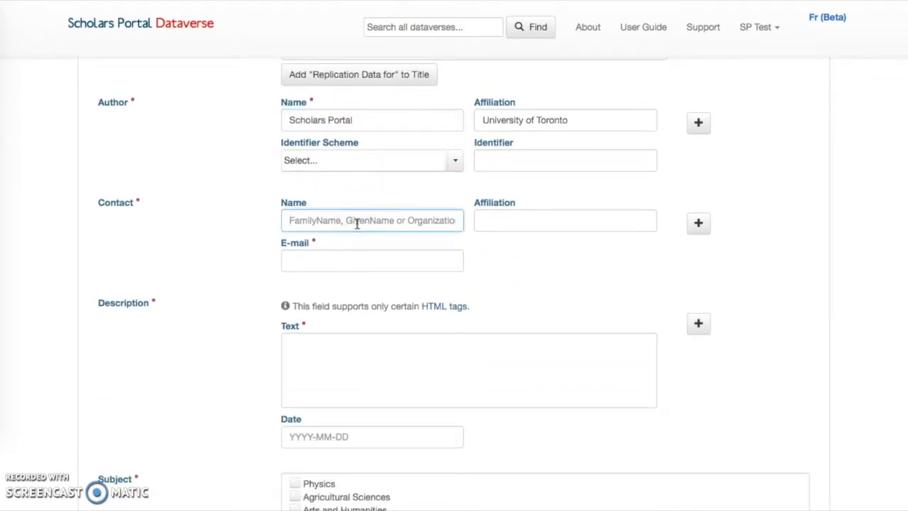
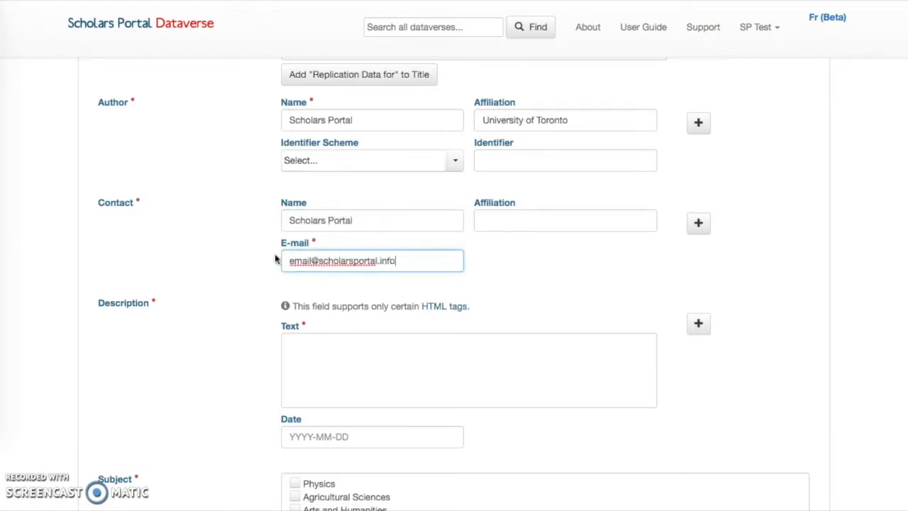
scroll(down, 3)
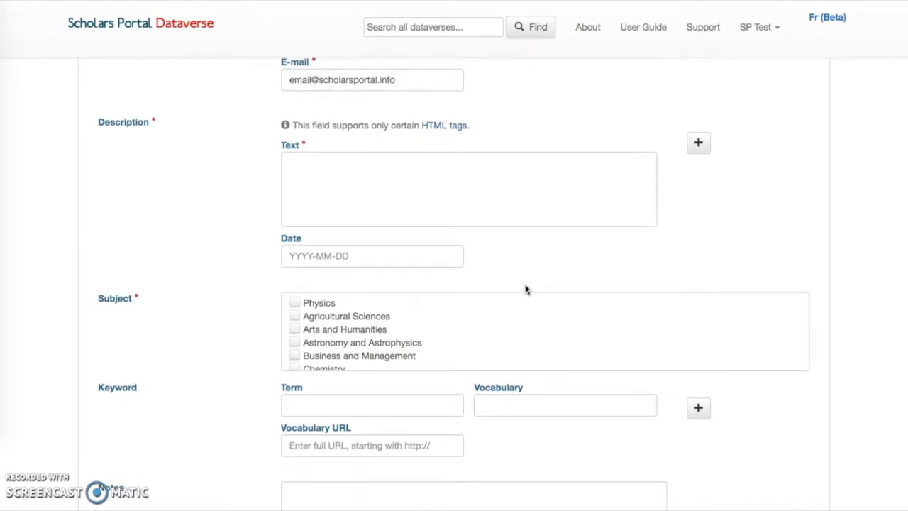
text(S)
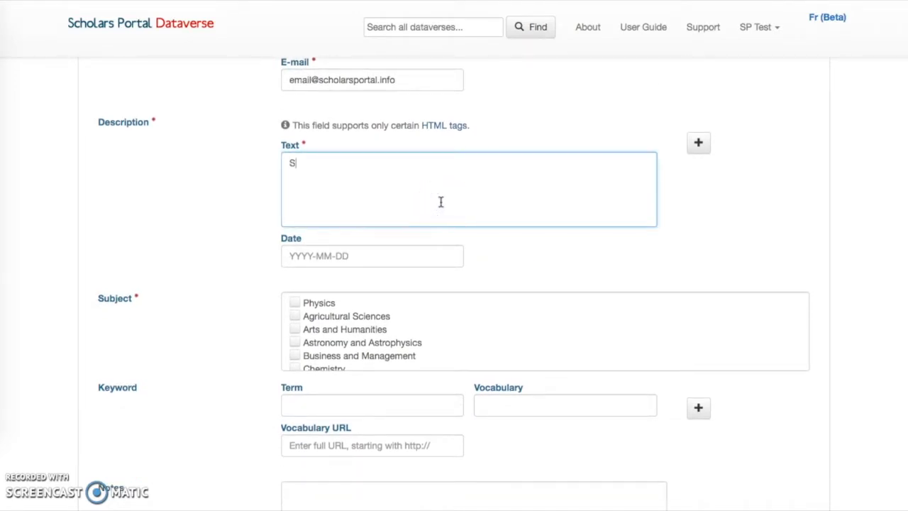
text(ome sample data)
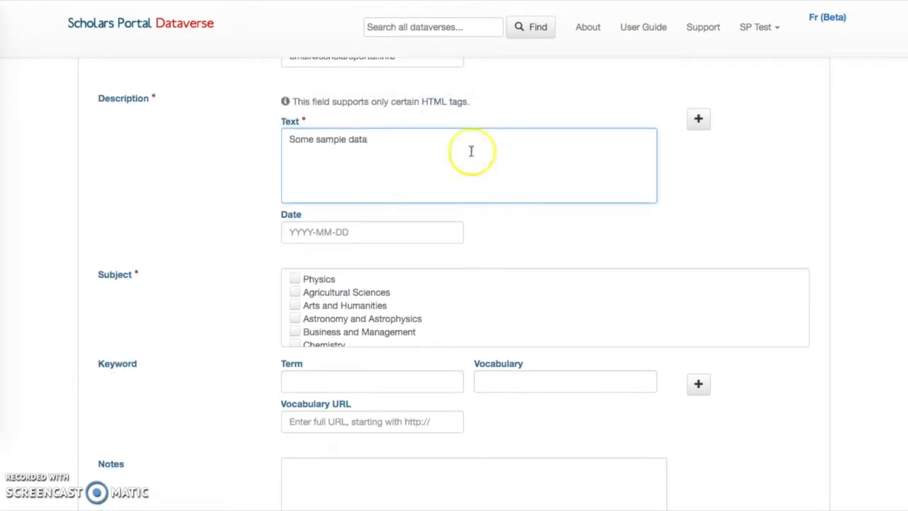
- Choose subject Other and attach the TabularData.xlsx spreadsheet to the dataset
scroll(down, 3)
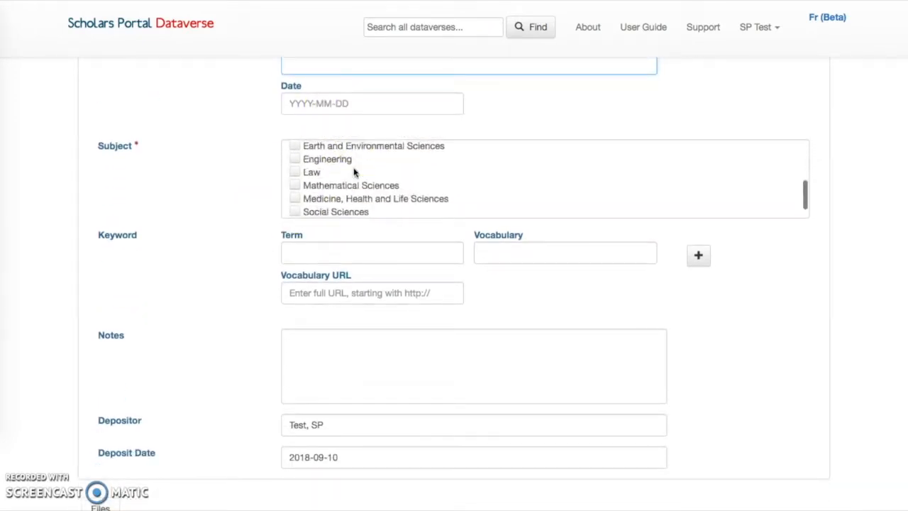
scroll(down, 3)
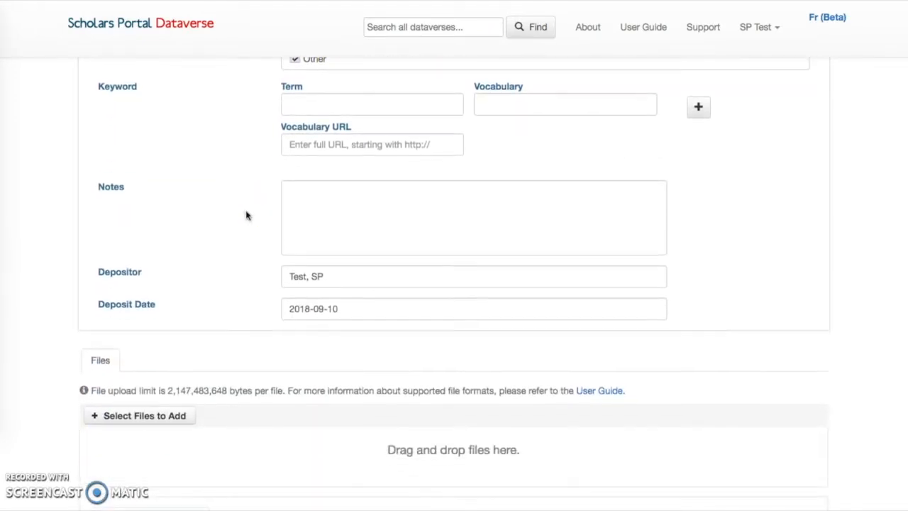
scroll(down, 3)
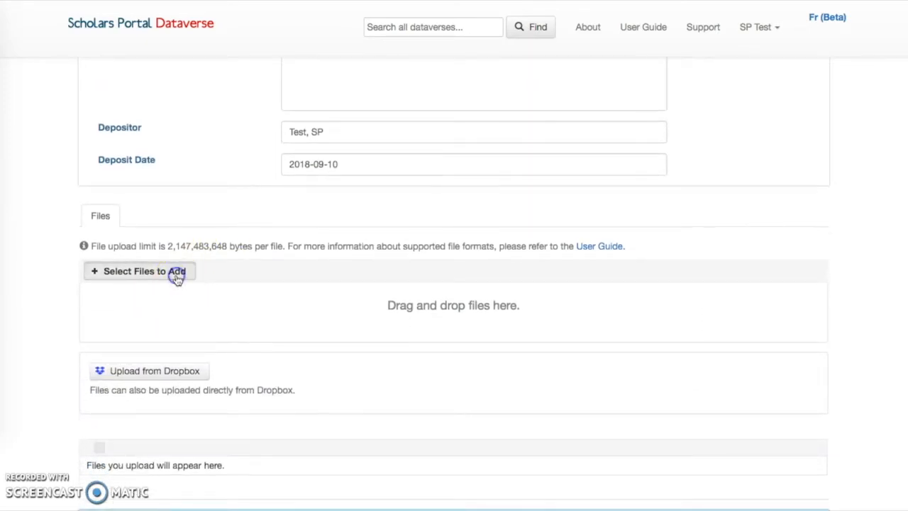
click(139, 271)
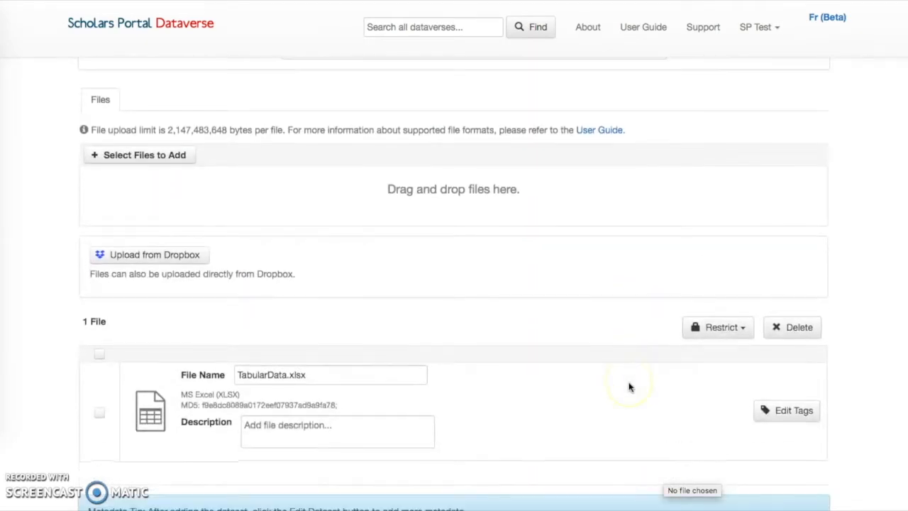
scroll(down, 3)
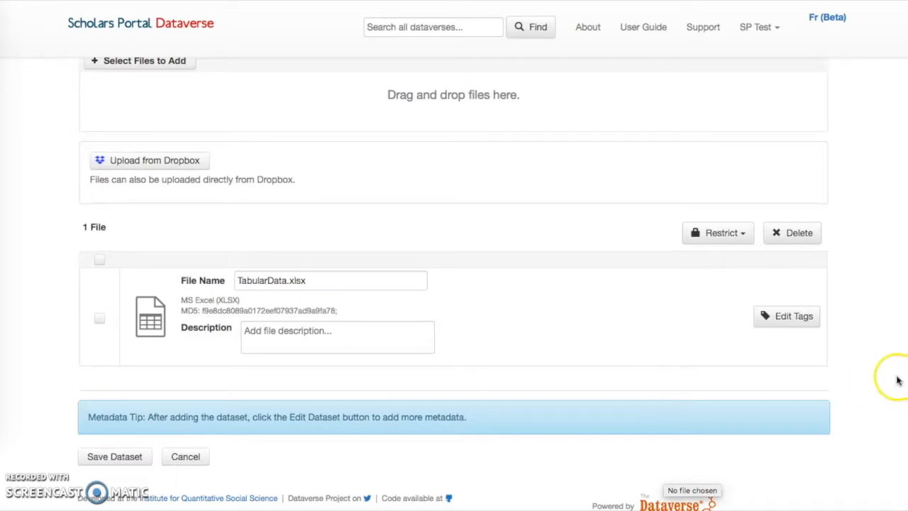
scroll(down, 3)
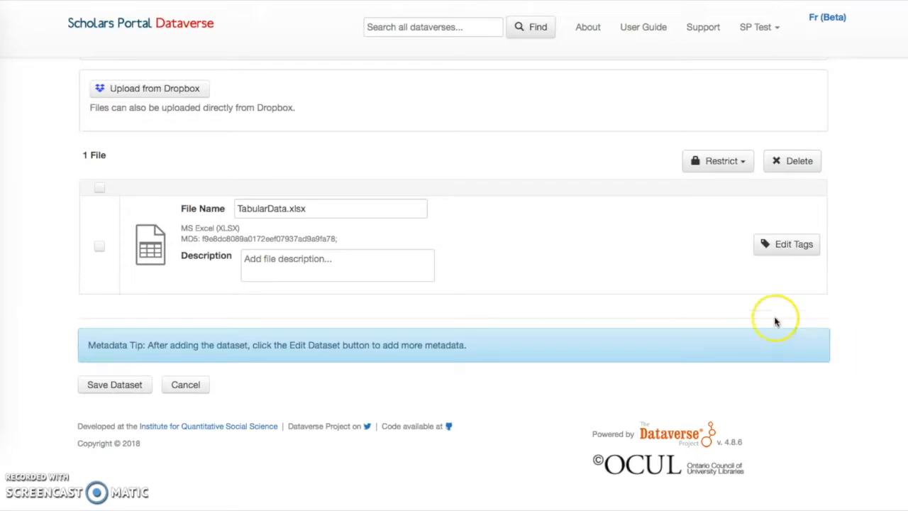
mouse_move(114, 384)
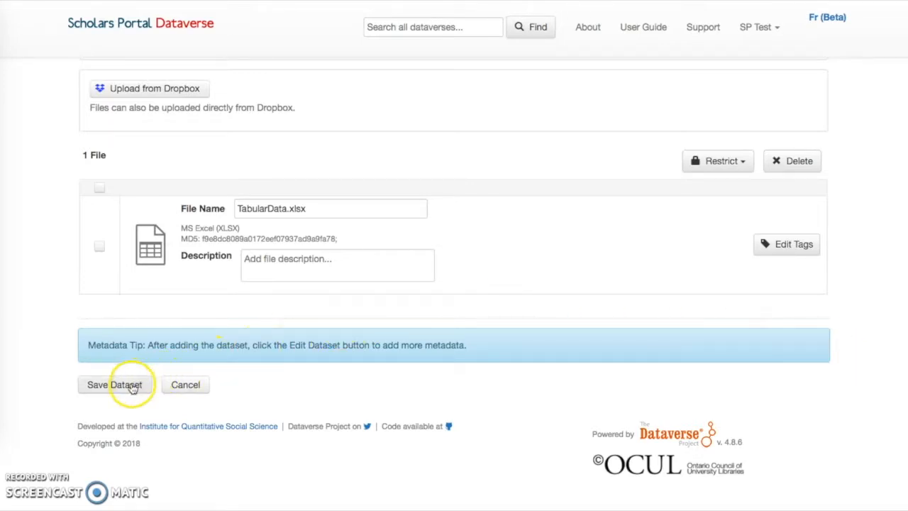
- Save Sample Tabular Data as a draft dataset, its file stored as TabularData.tab
click(114, 385)
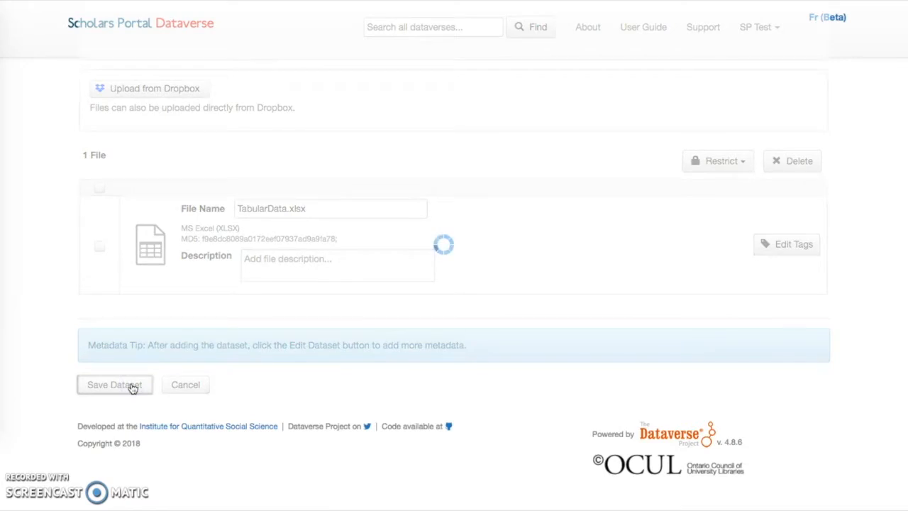
click(113, 385)
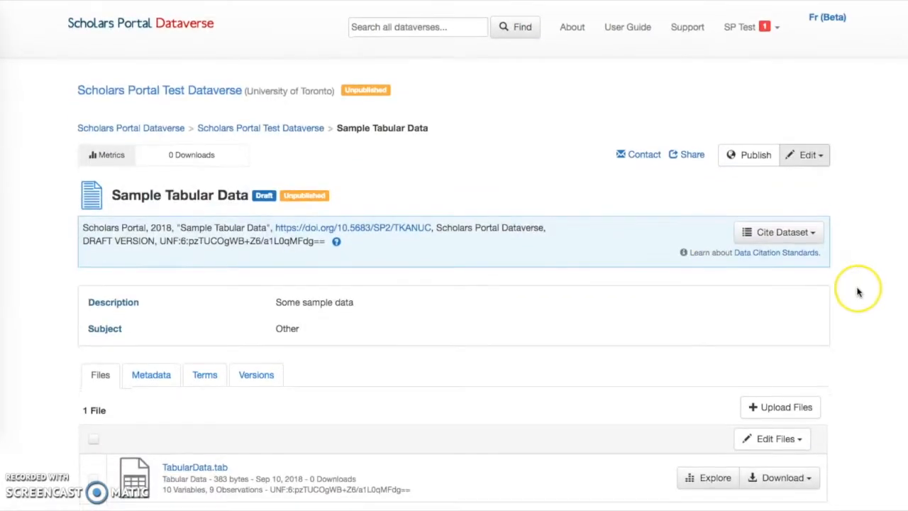
scroll(down, 3)
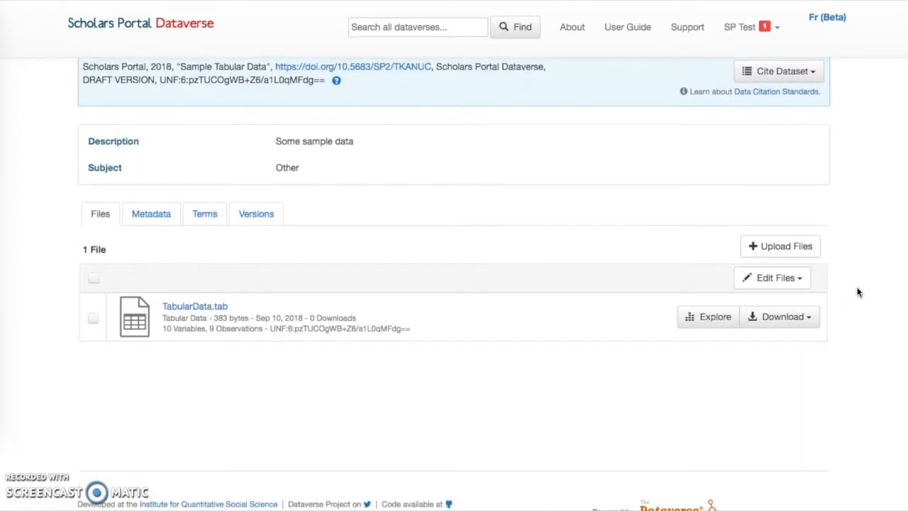
mouse_move(287, 206)
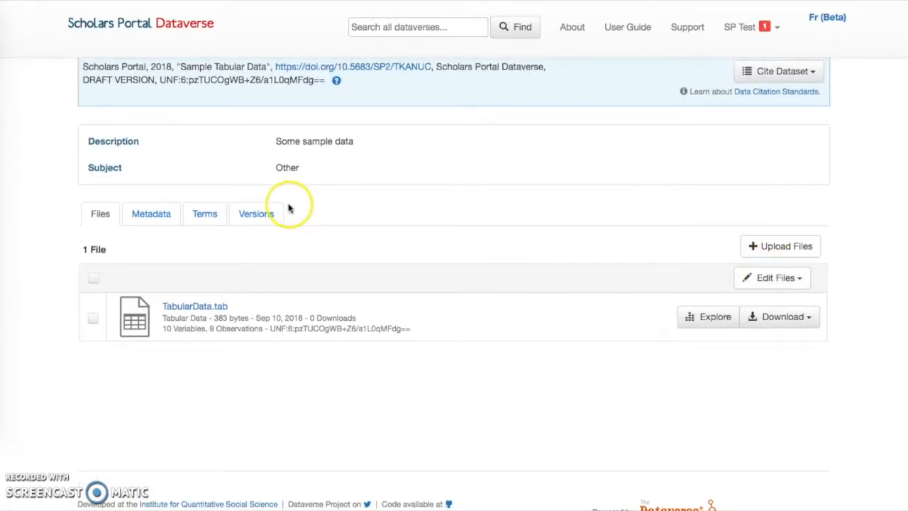
- Review the dataset's Terms of use and its Edit Terms Requirements option
click(205, 213)
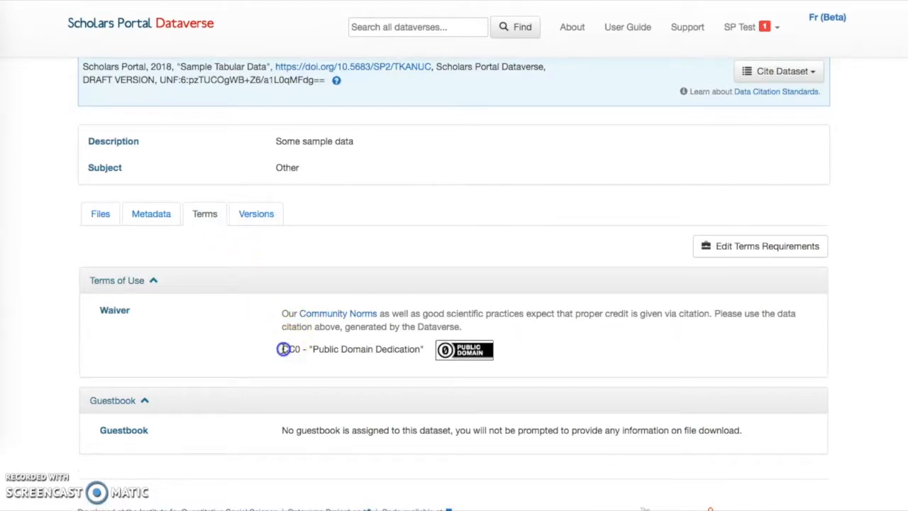
double_click(352, 349)
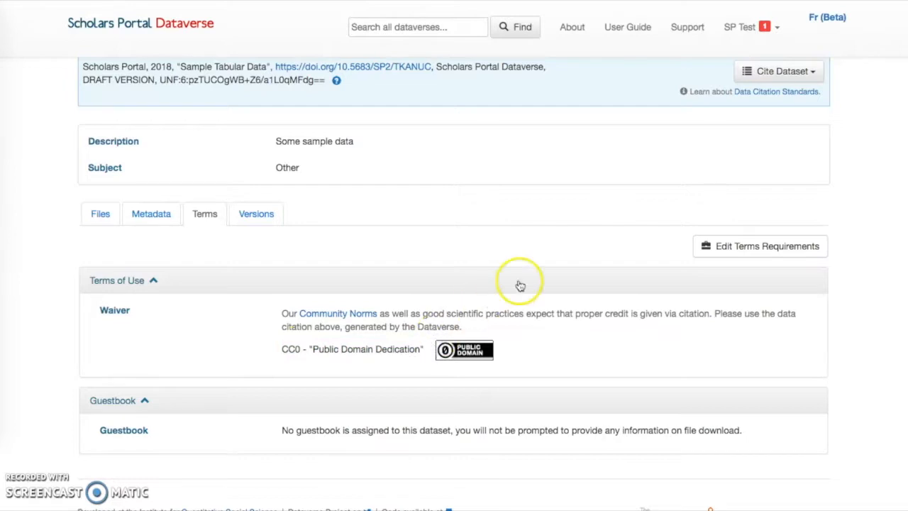
click(760, 246)
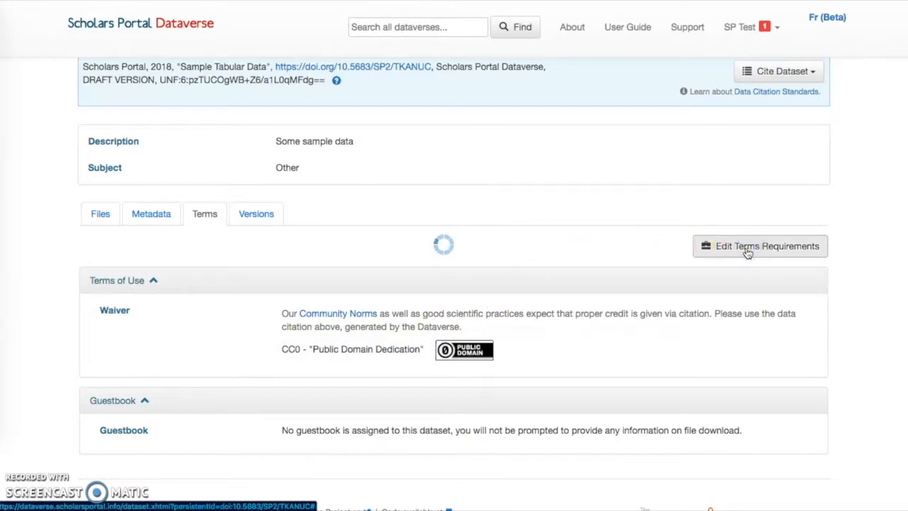
- Return to the Scholars Portal Dataverse home and reach My Data via the SP Test account menu
click(760, 245)
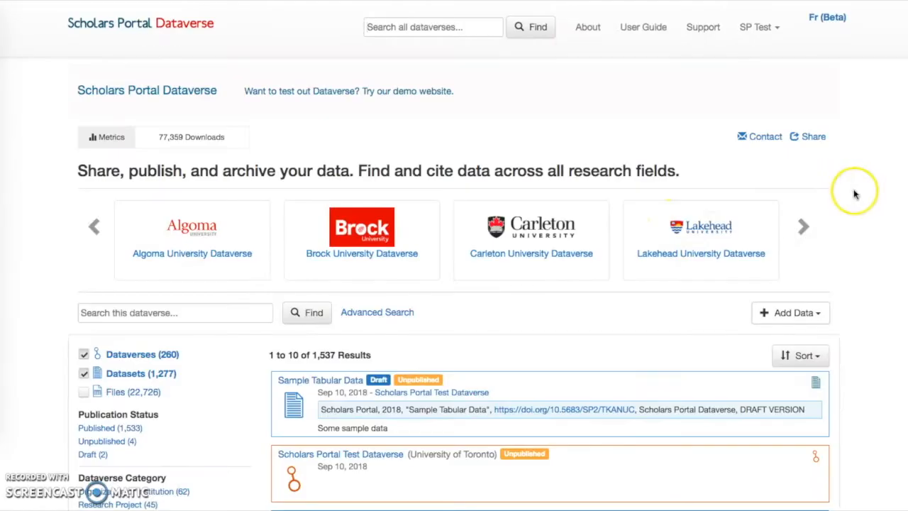
click(759, 27)
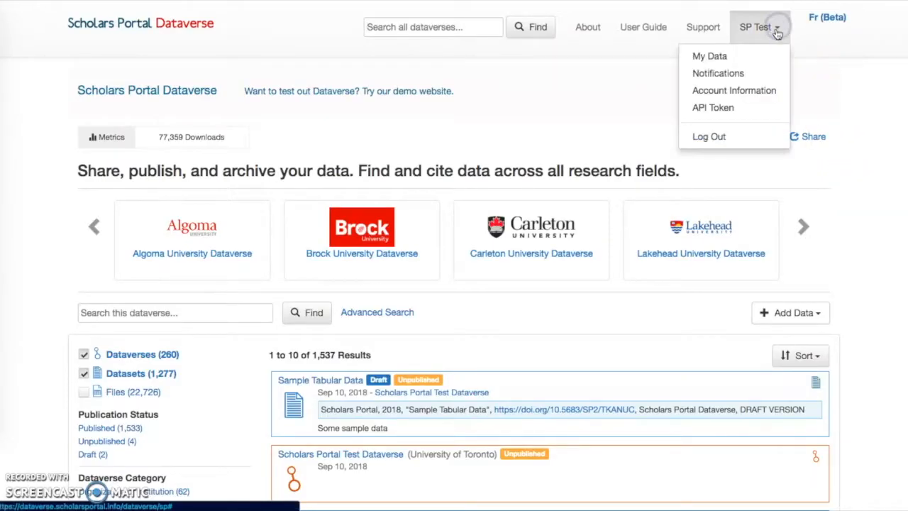
click(709, 55)
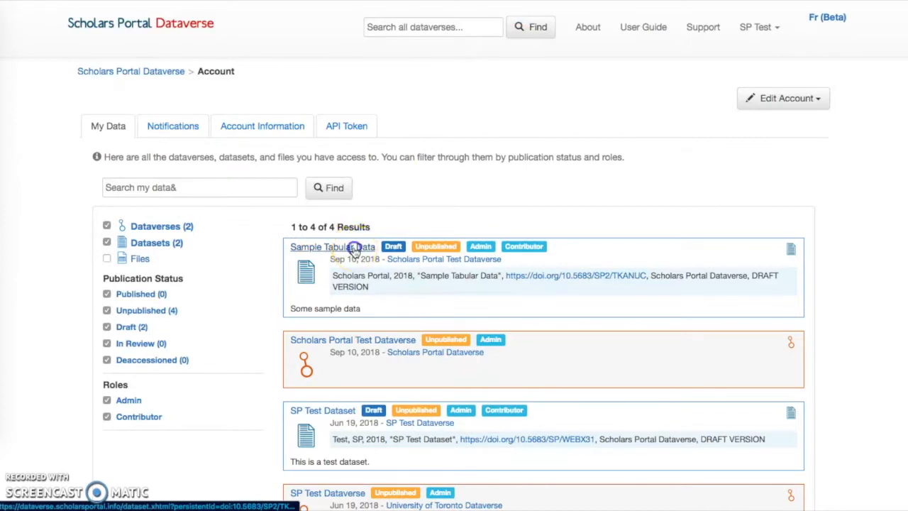
- Open Sample Tabular Data from My Data and examine its Edit menu options
click(332, 247)
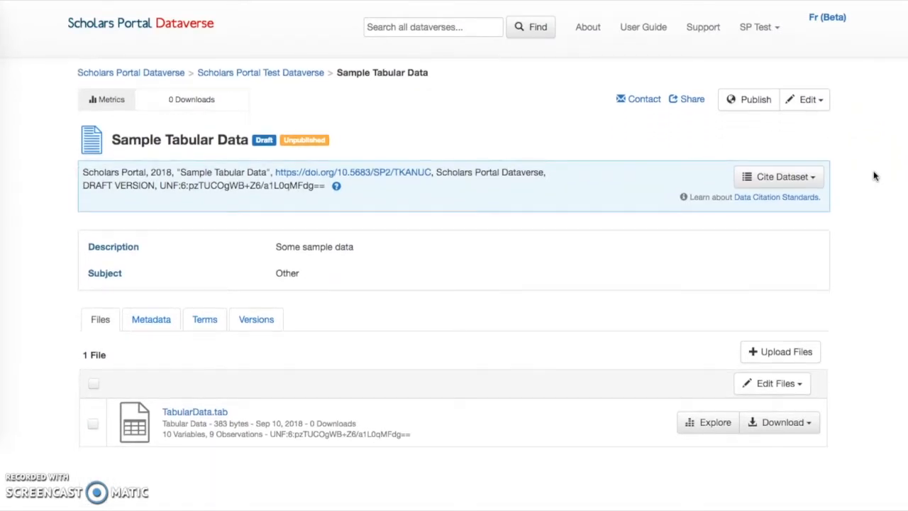
click(806, 99)
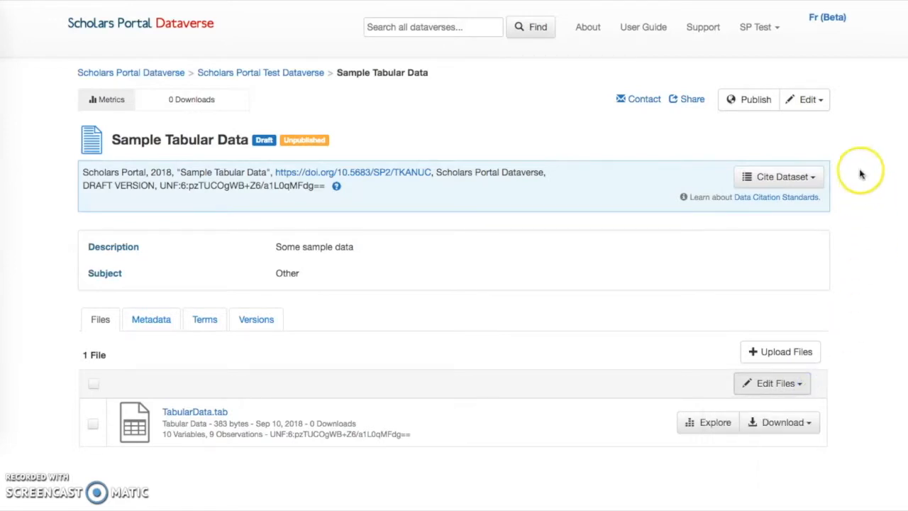
mouse_move(806, 99)
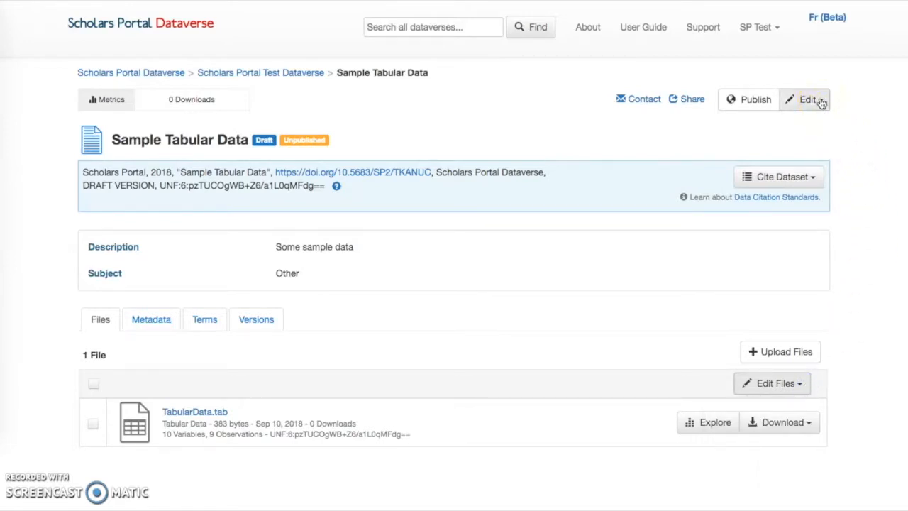
click(808, 99)
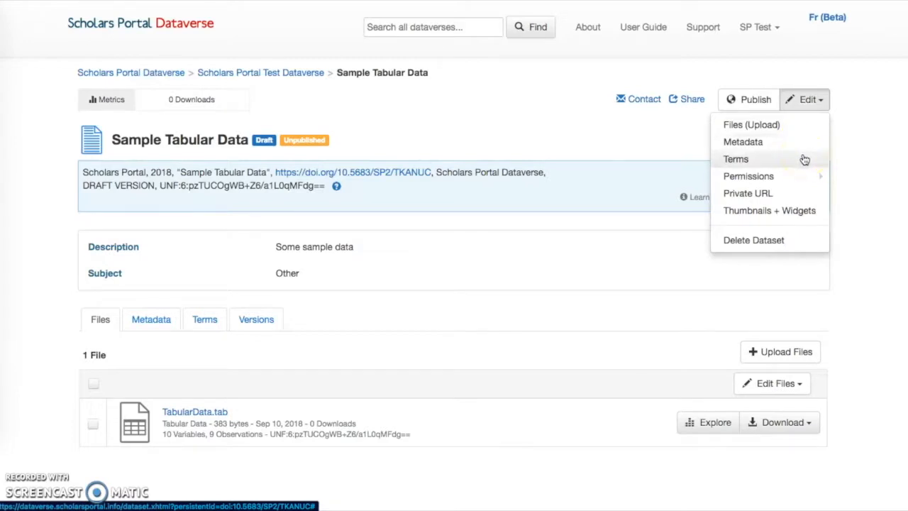
mouse_move(805, 210)
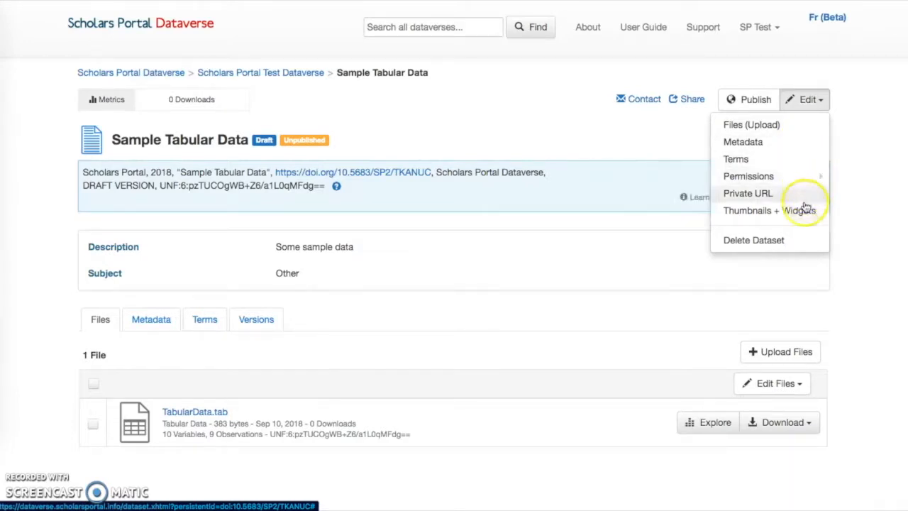
mouse_move(857, 277)
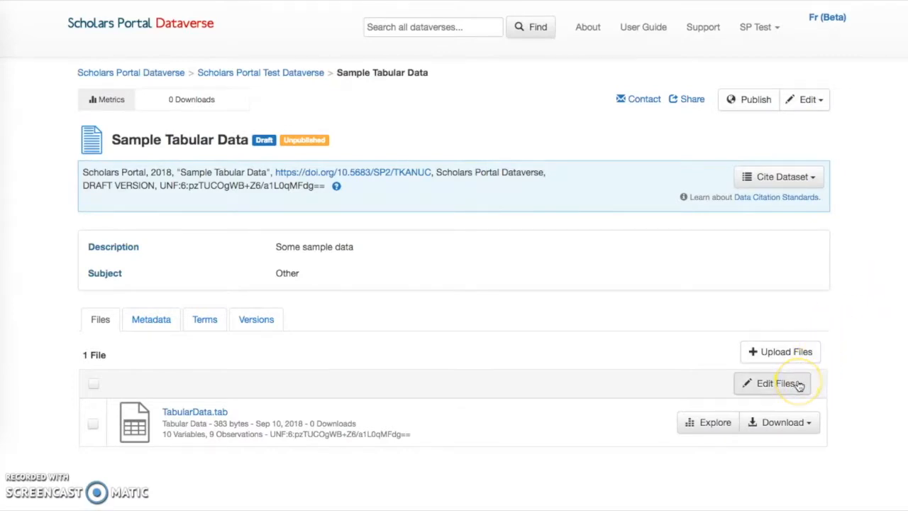
click(772, 384)
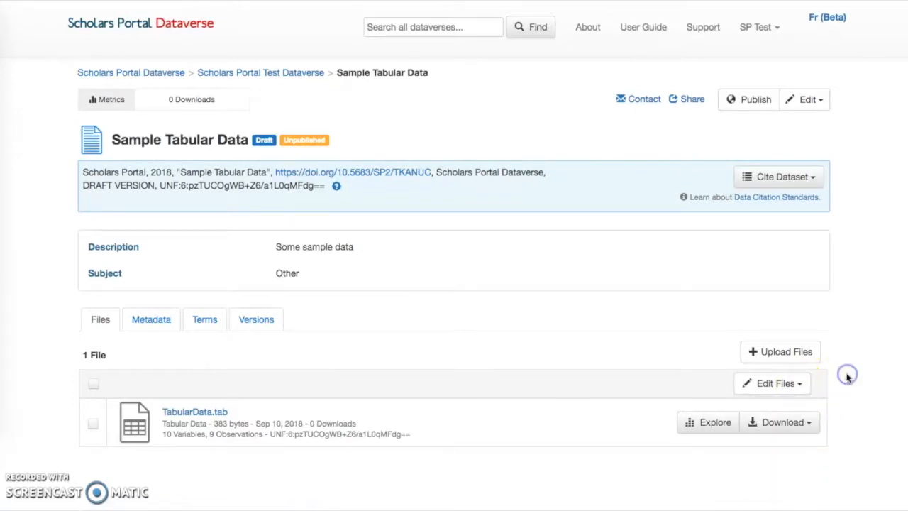
click(806, 99)
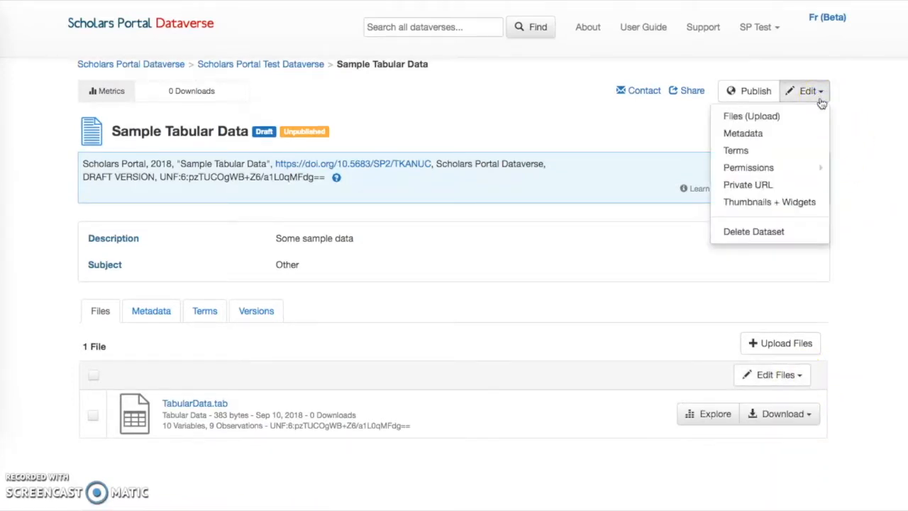
mouse_move(749, 168)
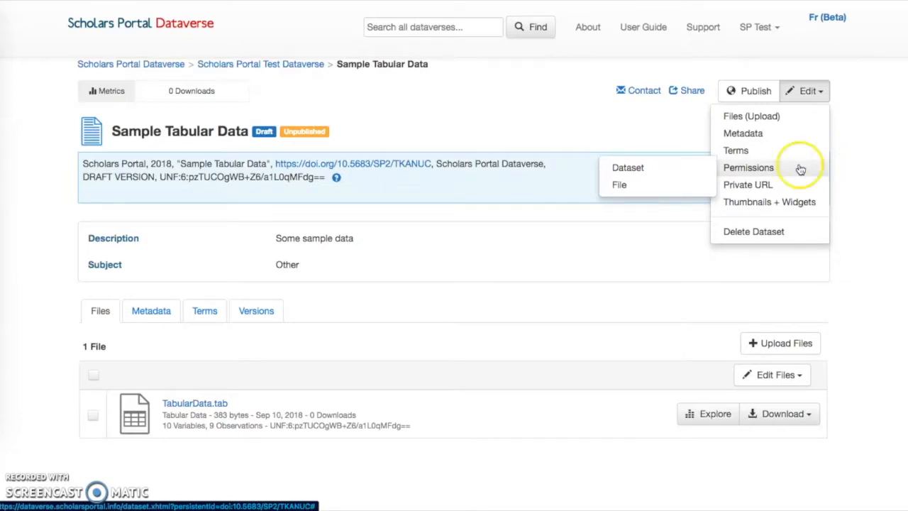
click(748, 167)
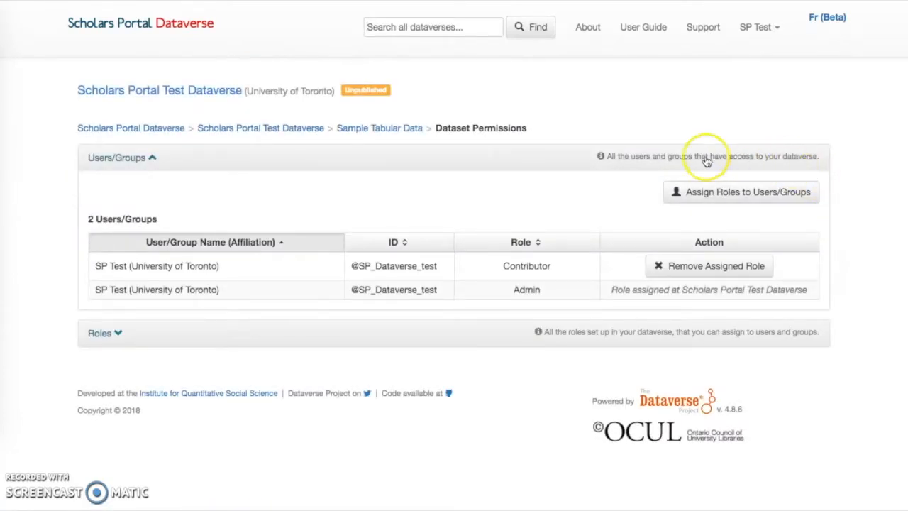
mouse_move(854, 206)
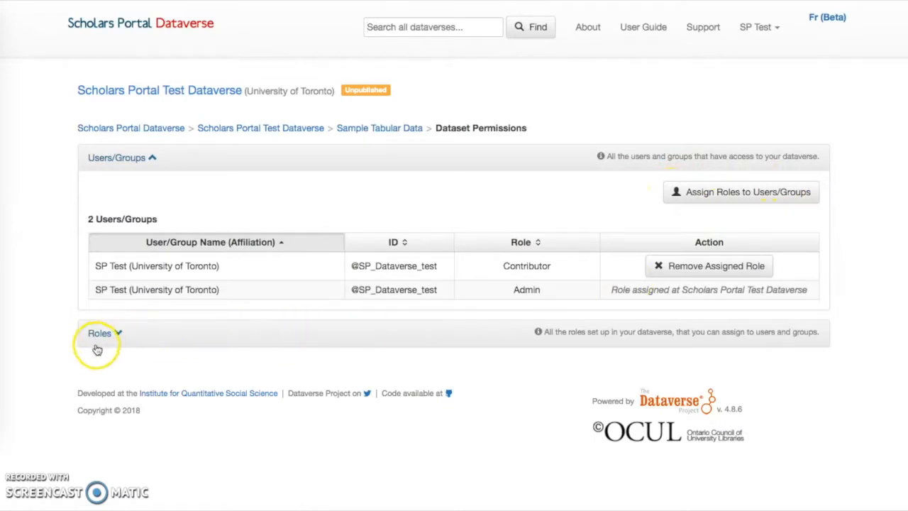
click(99, 332)
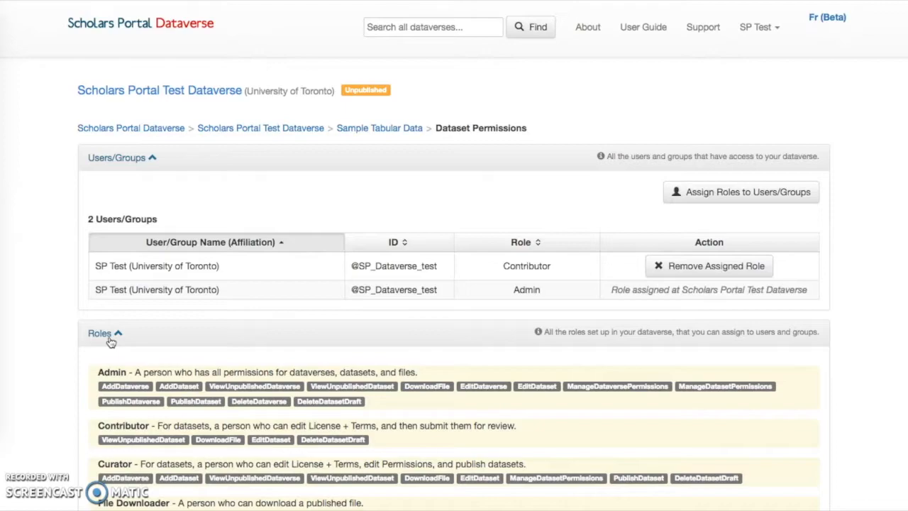
click(378, 128)
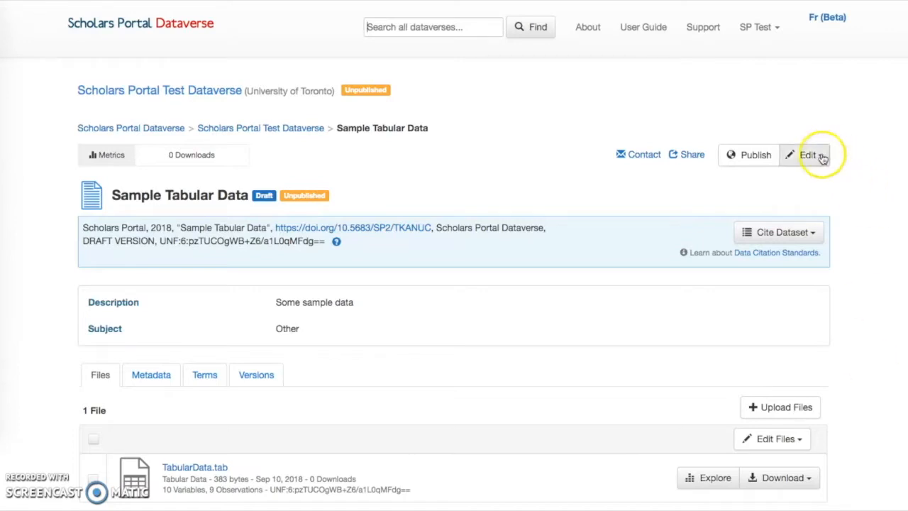
- Create a private URL for the unpublished dataset via Edit > Private URL and close the dialog
click(808, 155)
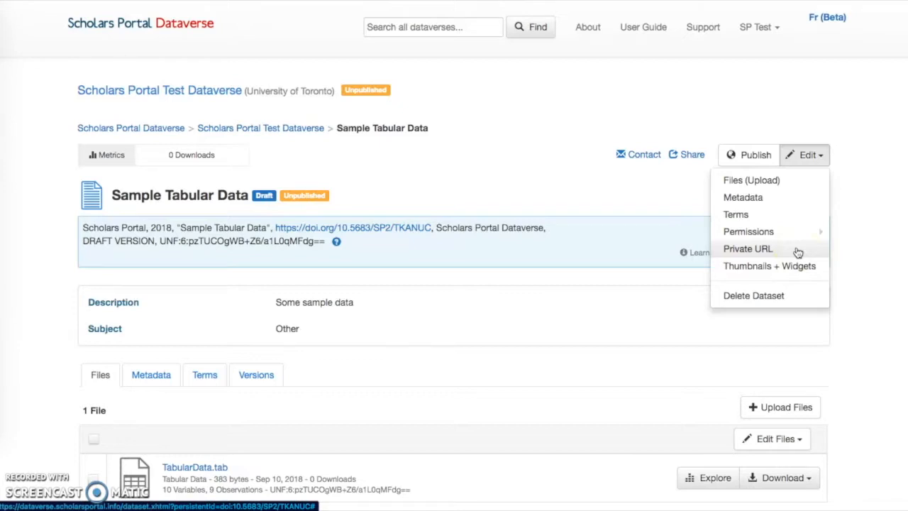
click(748, 249)
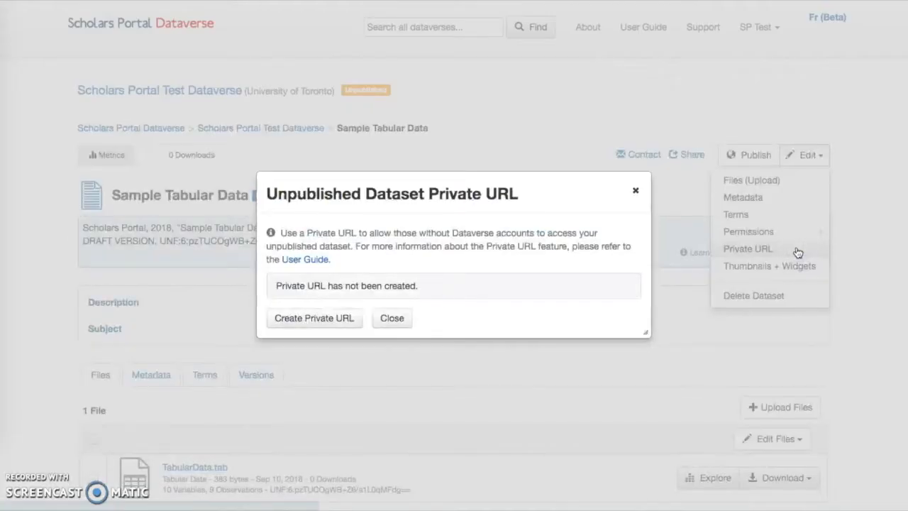
mouse_move(357, 315)
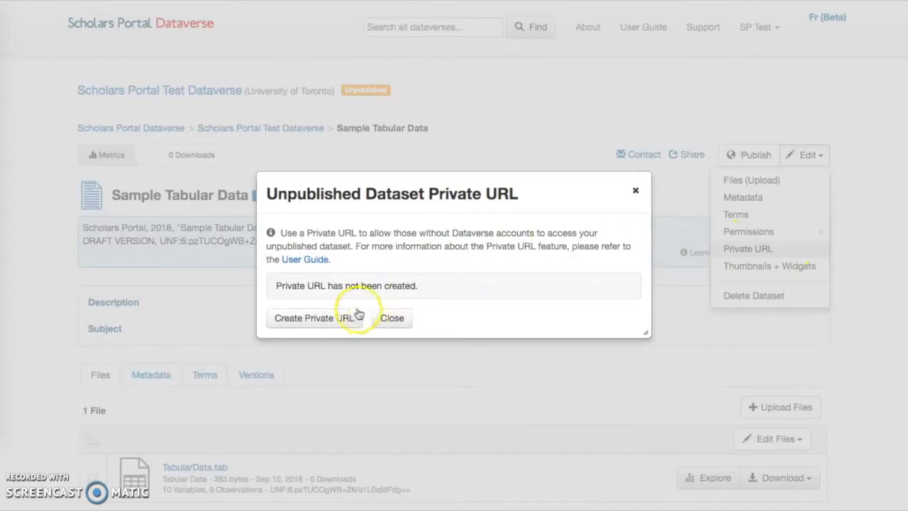
click(313, 318)
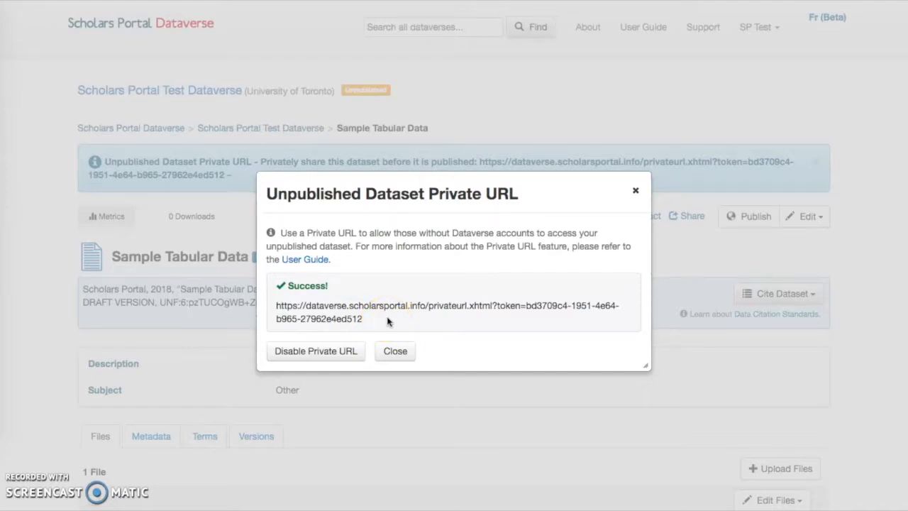
click(395, 351)
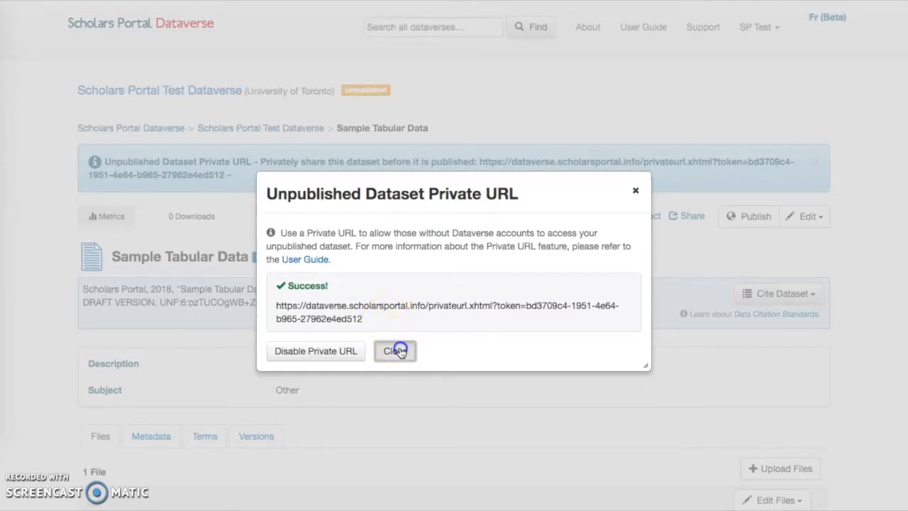
click(394, 350)
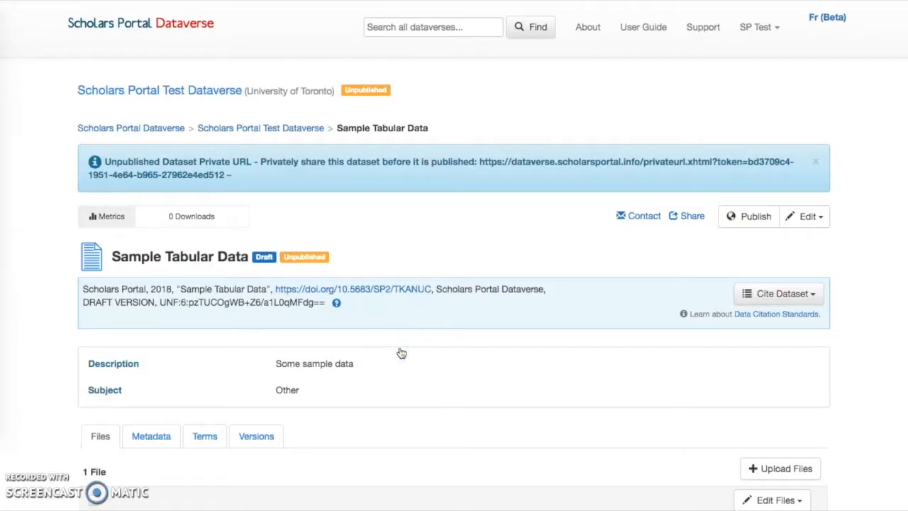
- Disable the dataset's private URL and confirm with Yes, Disable Private URL
click(806, 216)
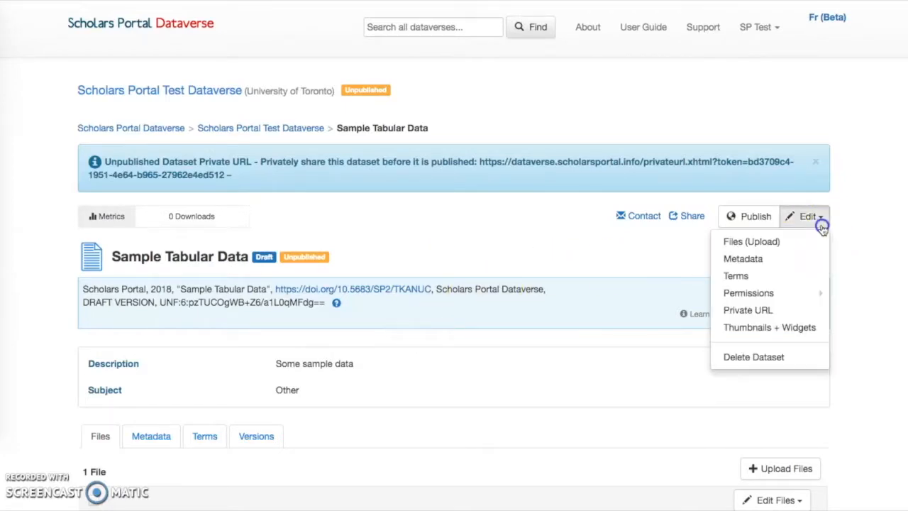
click(748, 309)
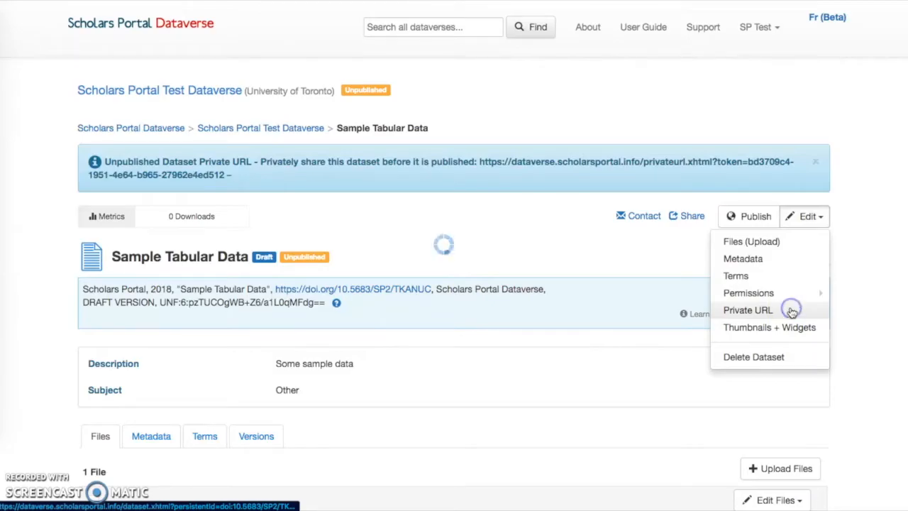
click(748, 309)
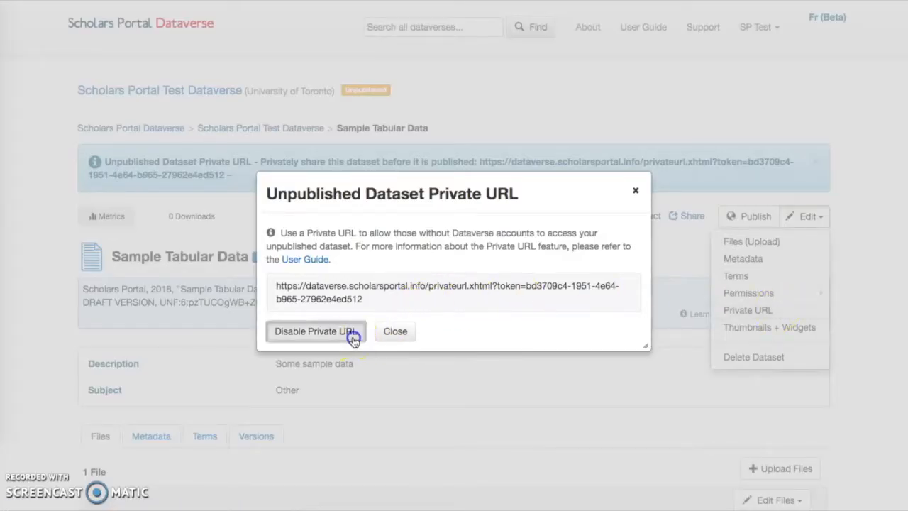
click(315, 332)
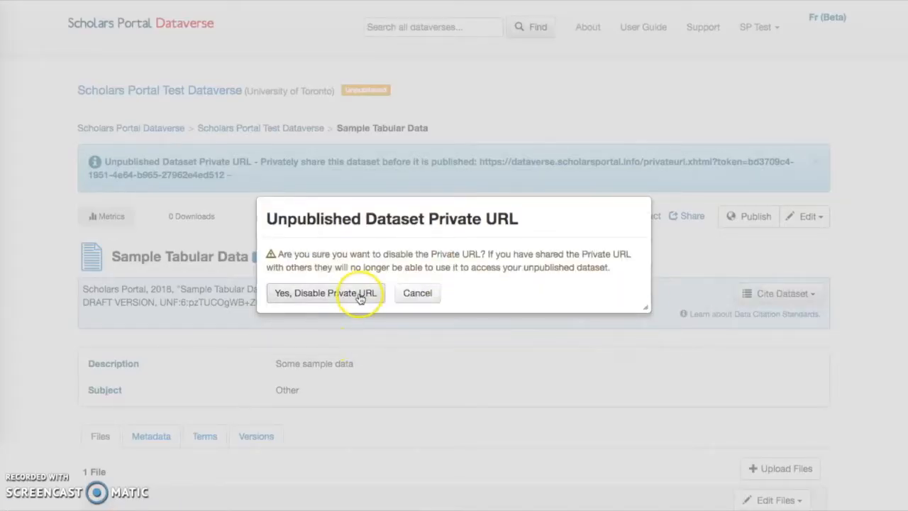
click(325, 292)
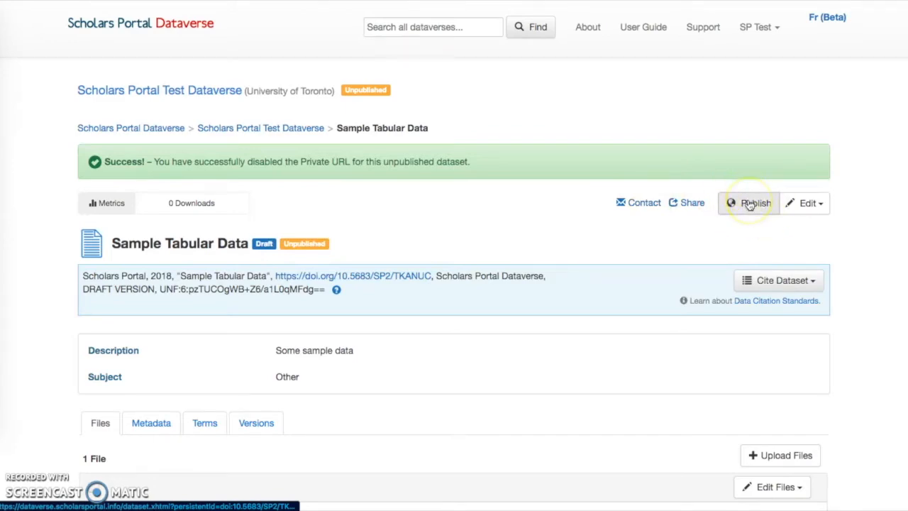
- Start publishing Sample Tabular Data, raising the unpublished-parent-dataverse confirmation
click(749, 202)
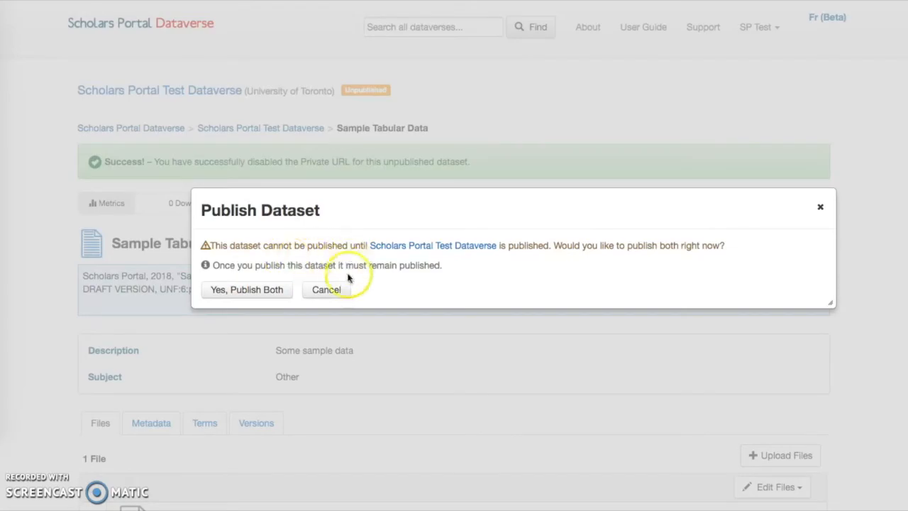
- Cancel publishing and show the Versions history listing the single DRAFT version
click(327, 289)
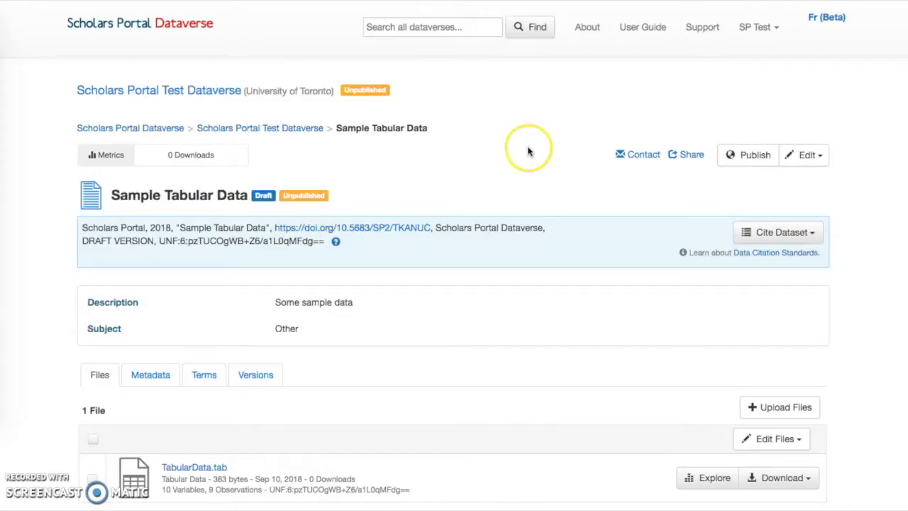
mouse_move(224, 341)
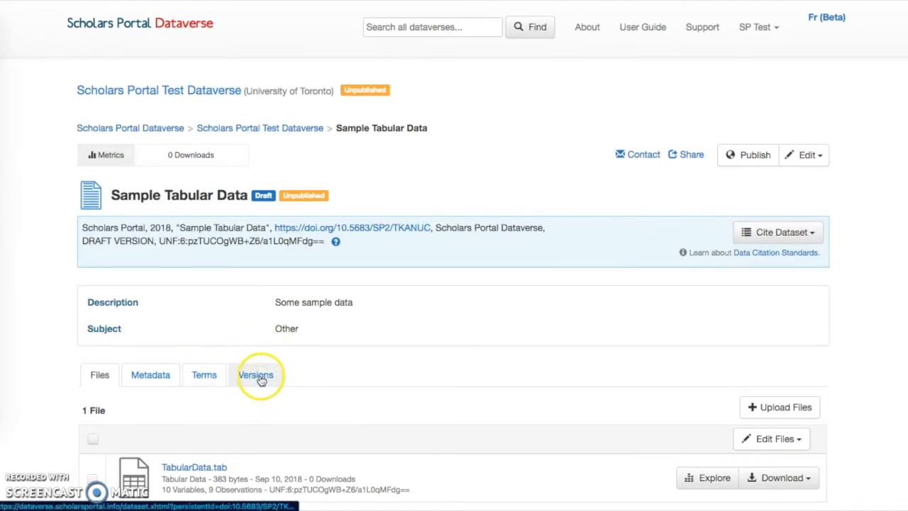
click(256, 375)
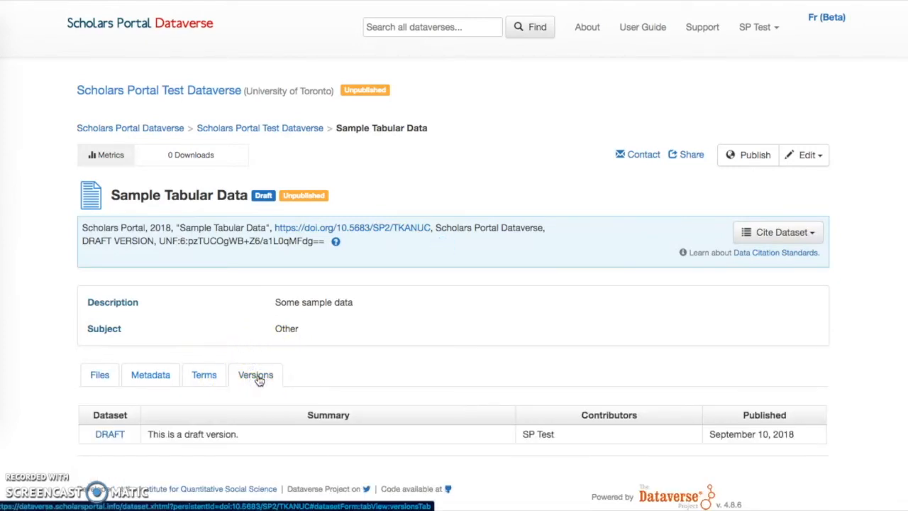